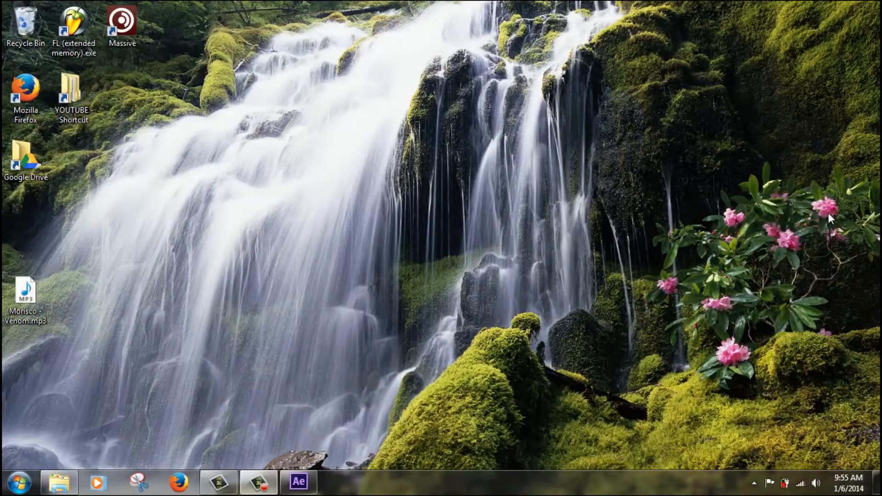
mouse_move(316, 286)
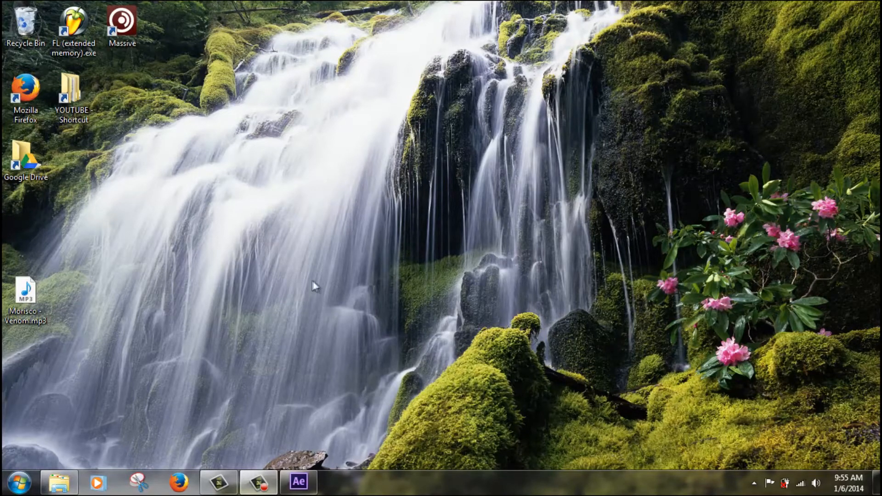
mouse_move(82, 211)
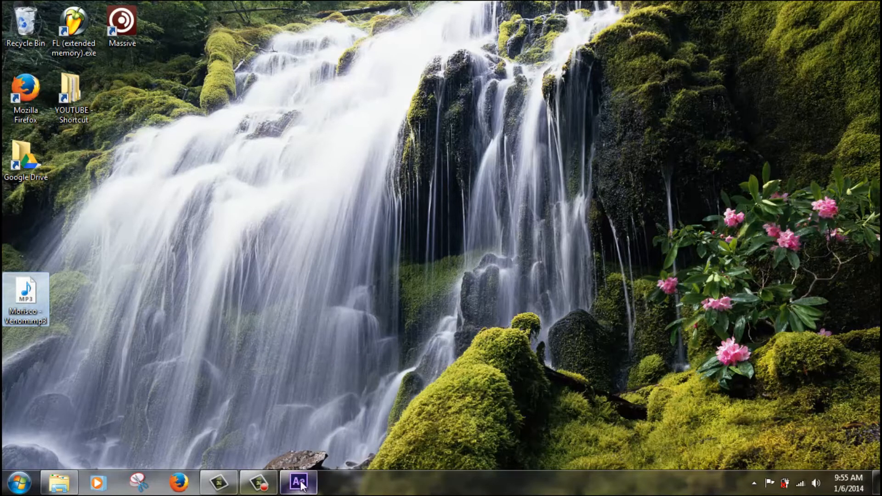
Bring After Effects to the front and maximize its window
left_click(298, 483)
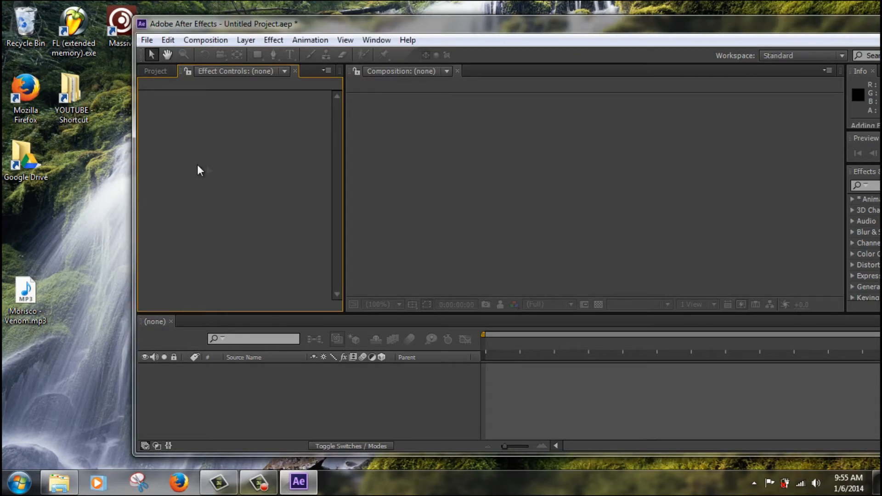
mouse_move(508, 26)
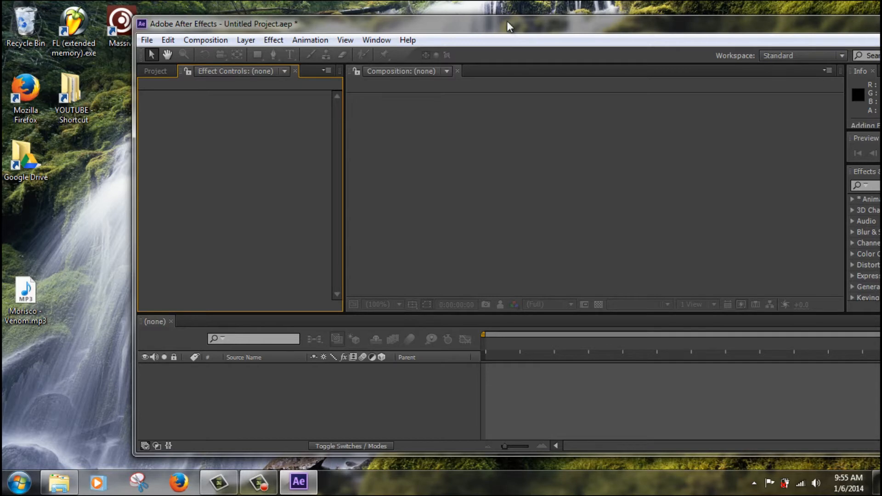
left_click(156, 70)
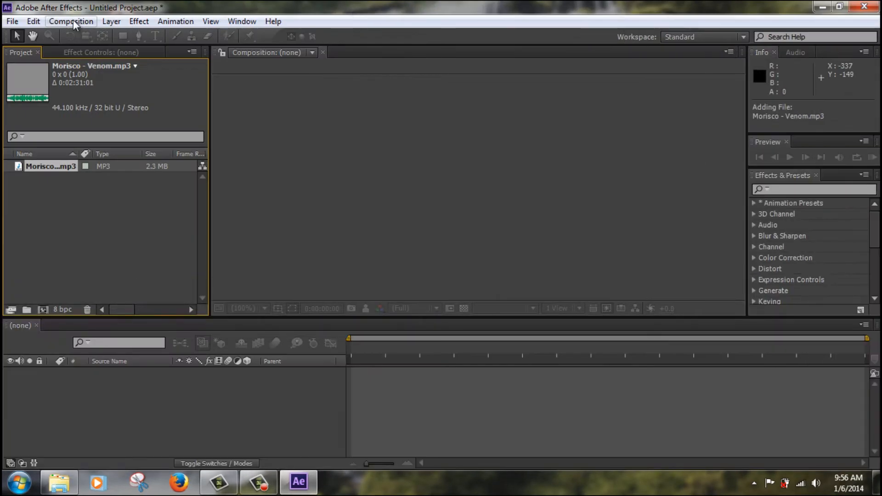
Start a new composition from the Composition menu
left_click(71, 22)
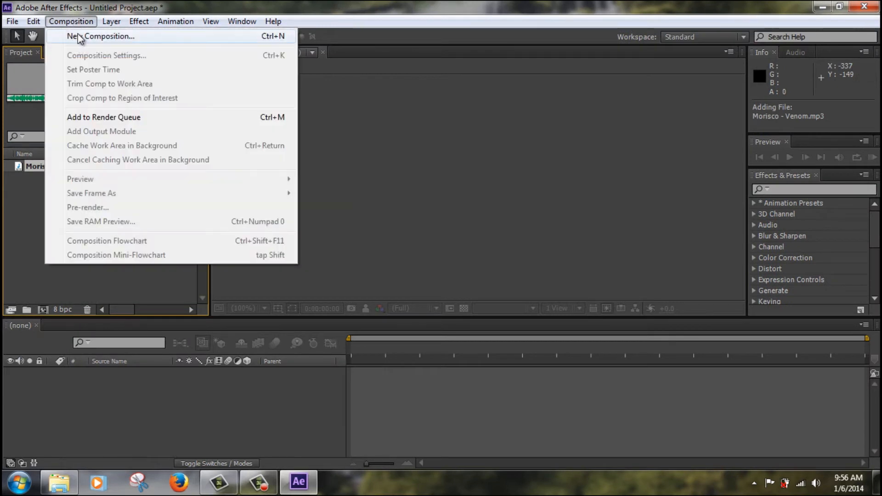
left_click(101, 36)
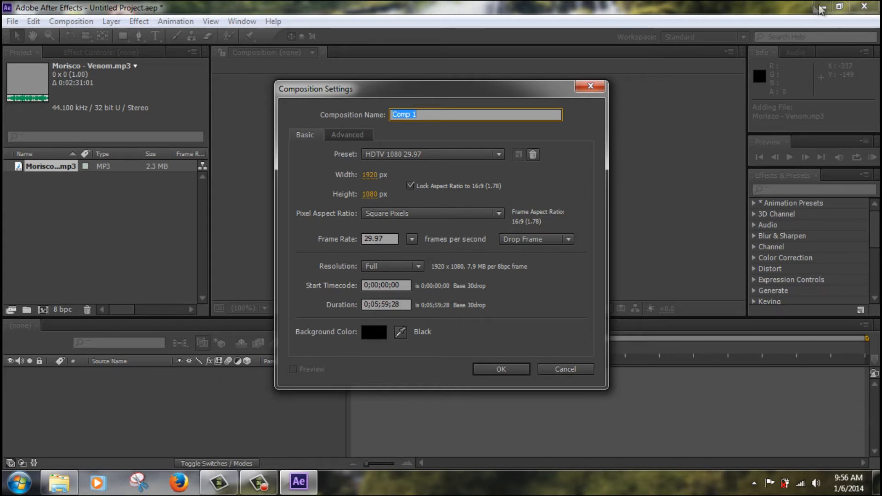
mouse_move(18, 482)
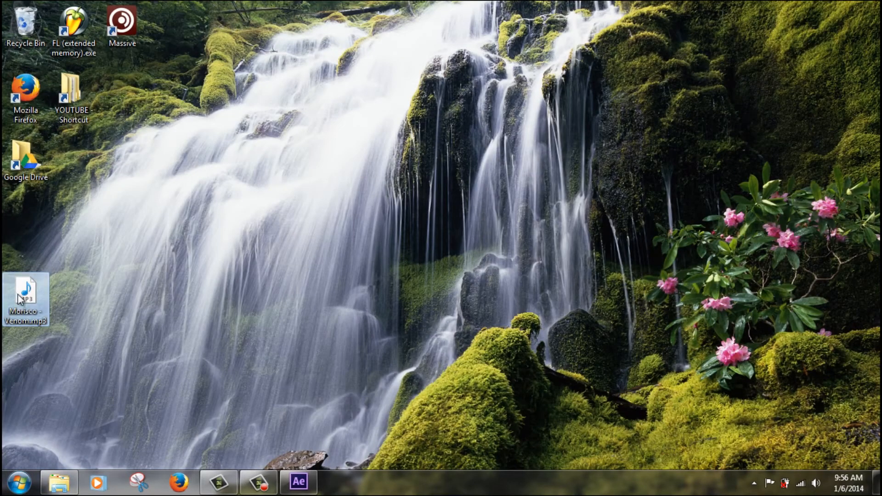
Read the song's 00:02:31 length from the MP3's Properties Details
right_click(24, 297)
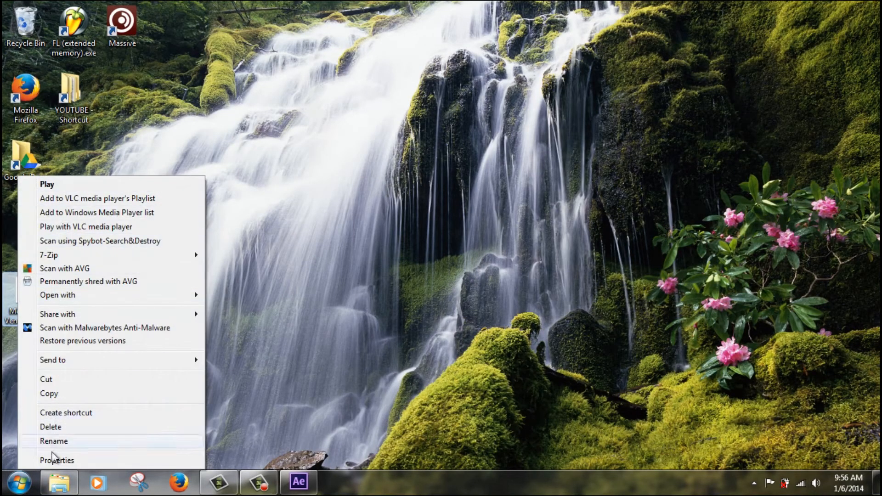
left_click(56, 461)
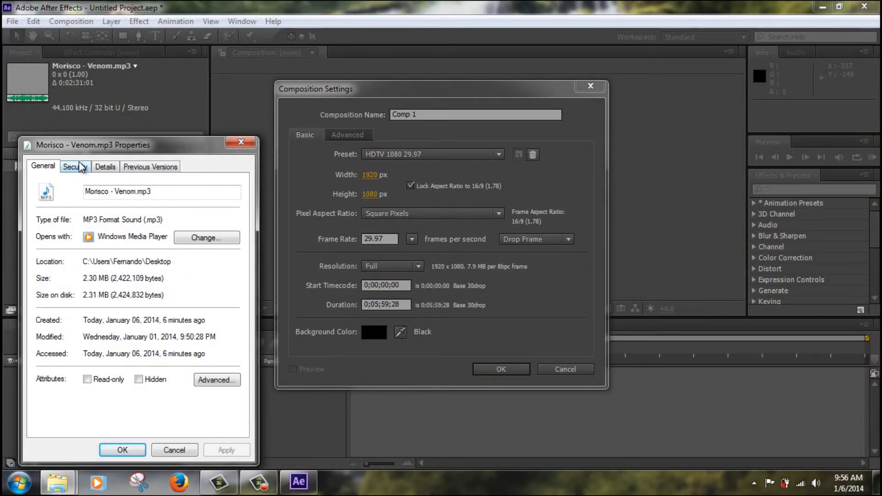
left_click(104, 167)
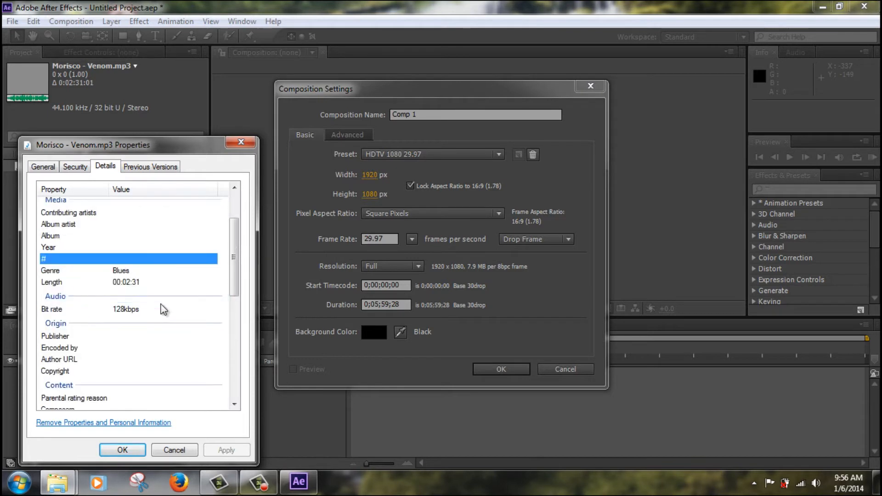
mouse_move(366, 298)
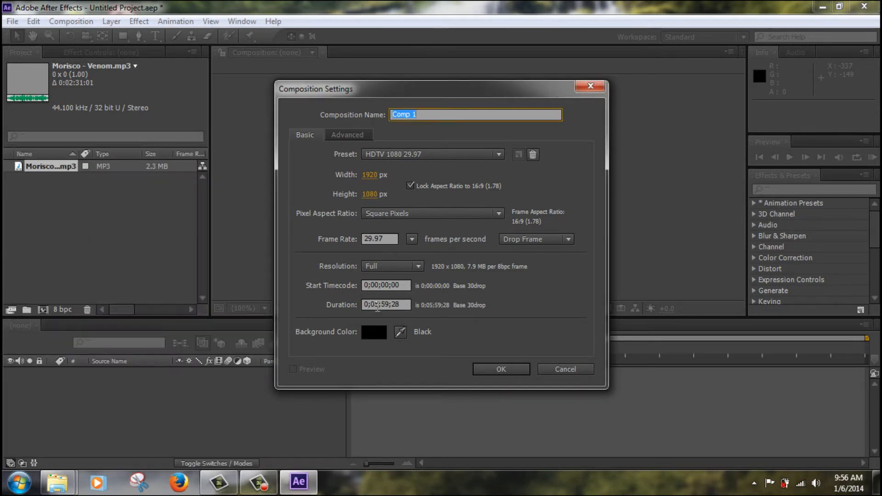
Set the composition duration to fit the song and create Comp 1 at 1920×1080
left_click(385, 304)
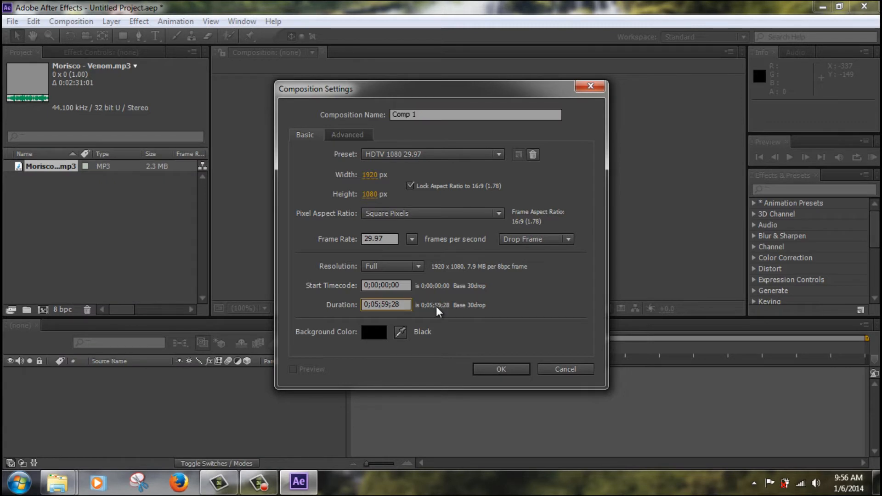
type("0;02;06;28")
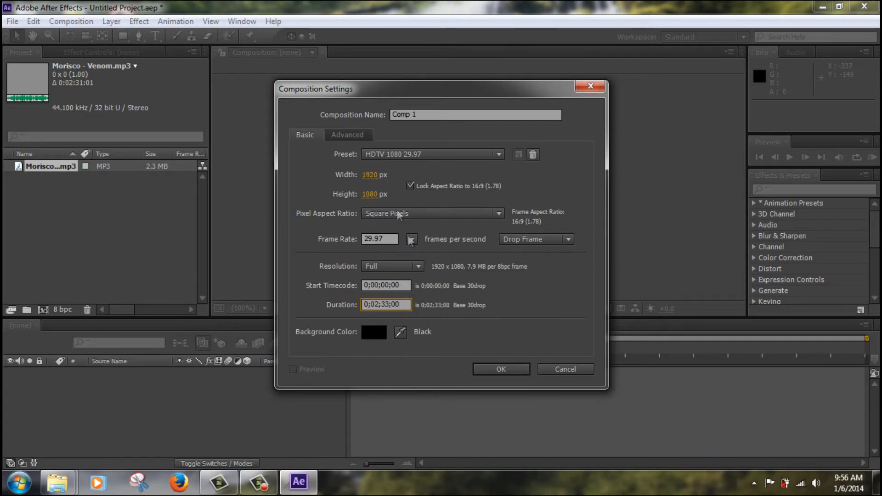
left_click(500, 369)
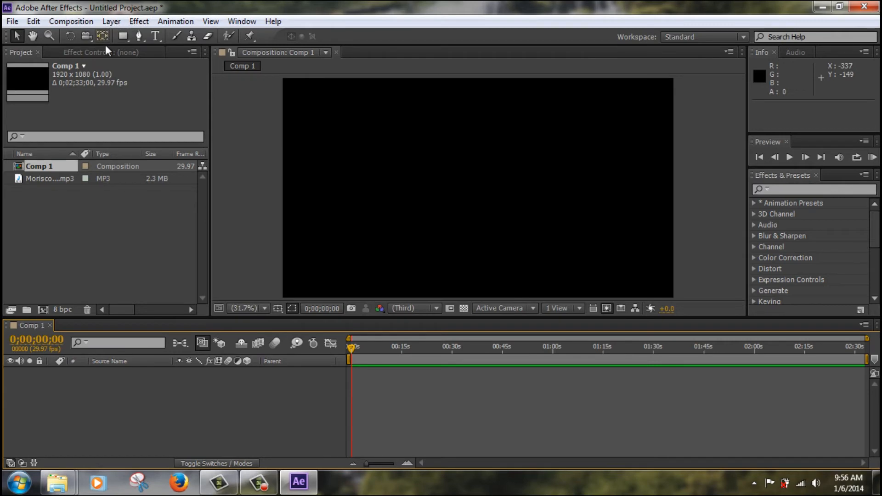
left_click(111, 21)
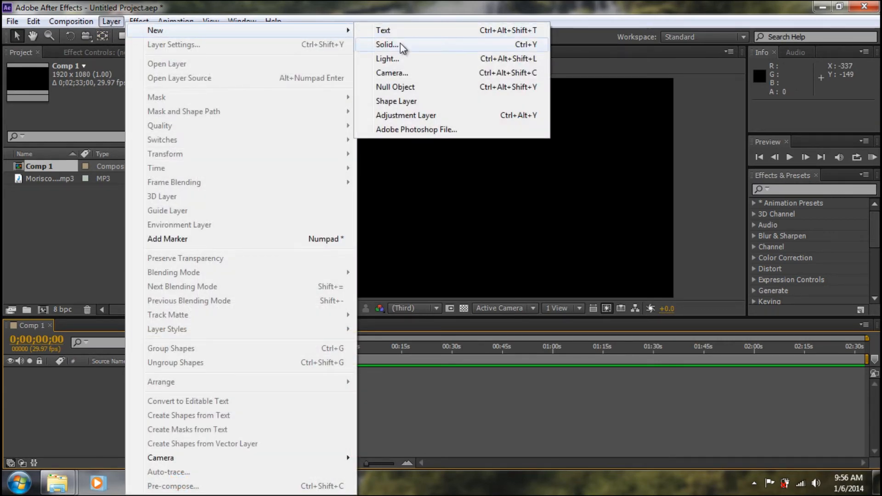
Create a full-frame solid layer with black colour, Black Solid 1
left_click(385, 44)
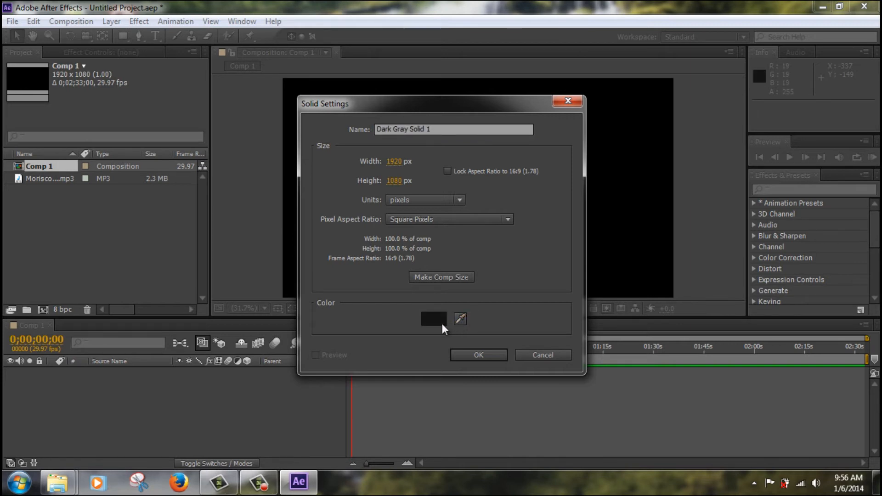
left_click(433, 319)
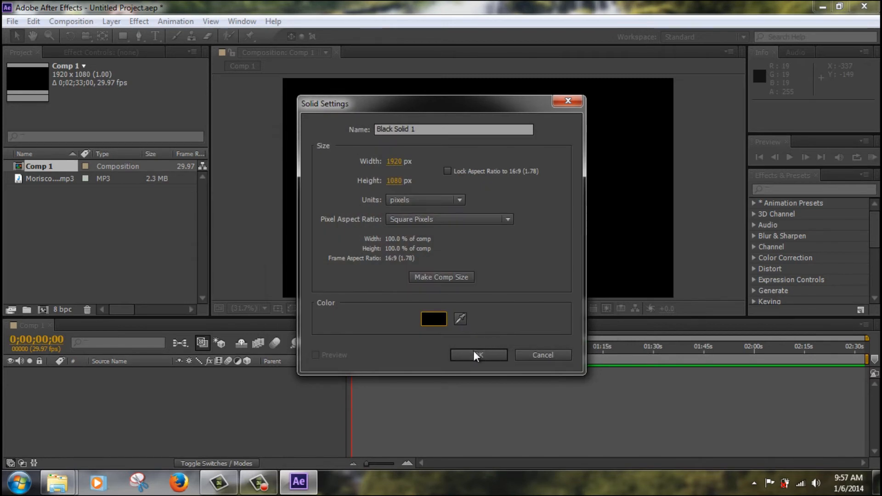
left_click(478, 355)
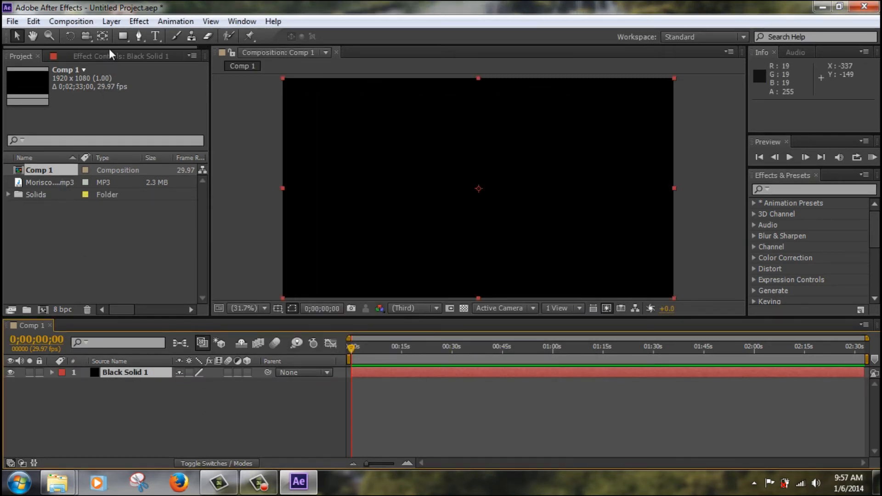
Place Morisco - Venom.mp3 in the timeline beneath Black Solid 1 and select the solid
left_click(50, 182)
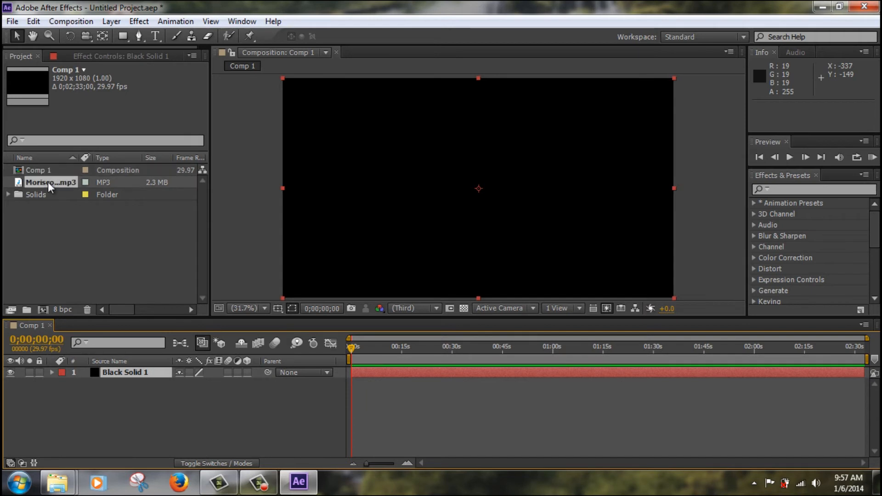
left_click(50, 182)
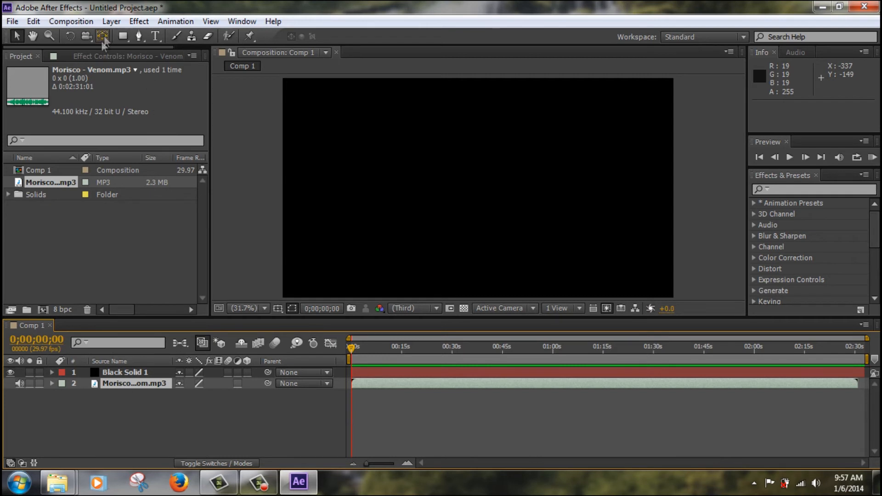
left_click(125, 372)
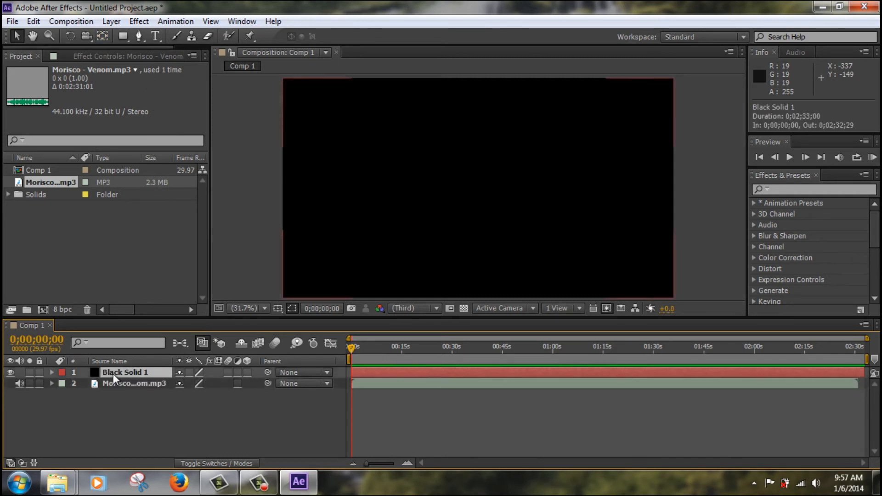
Apply Effect > Generate > Audio Spectrum to Black Solid 1
left_click(124, 373)
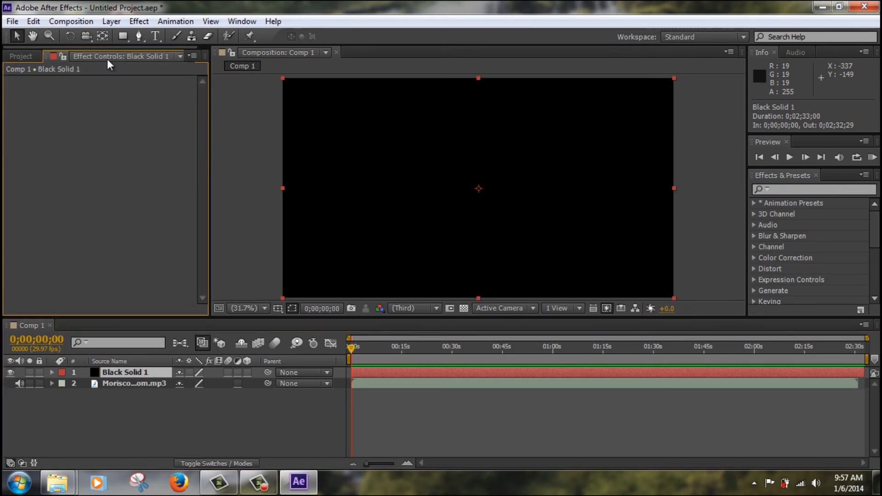
left_click(139, 21)
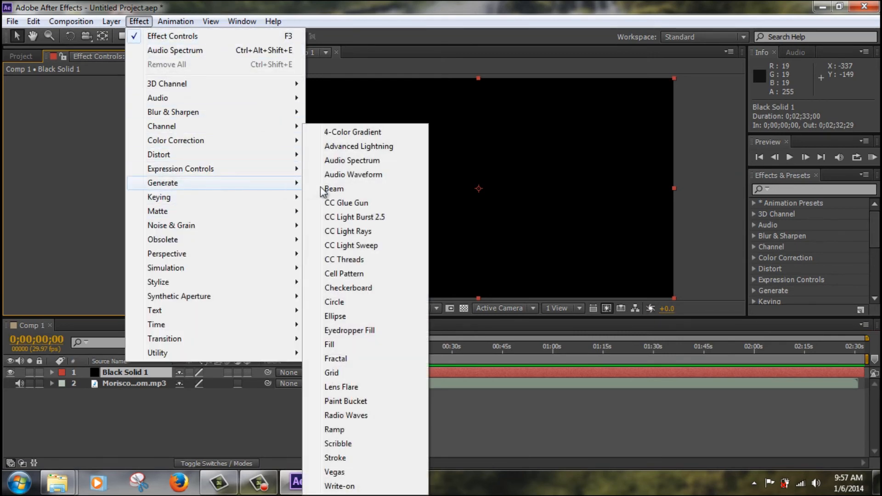
left_click(352, 160)
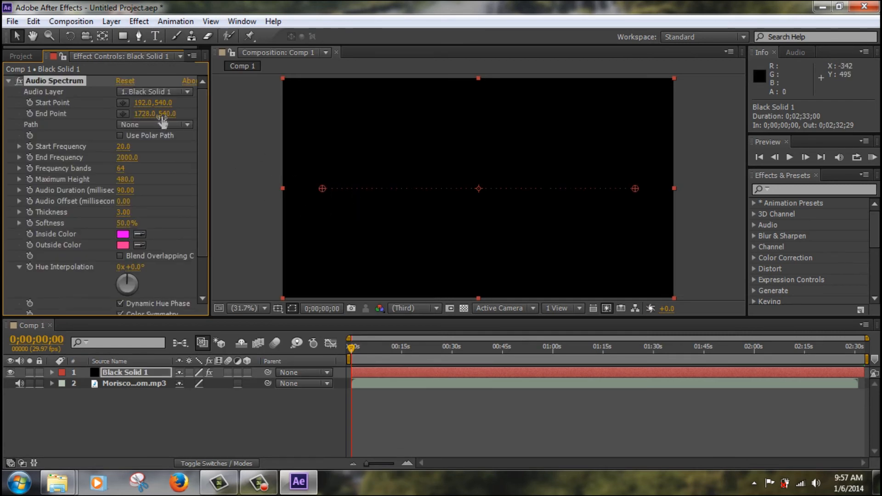
mouse_move(144, 63)
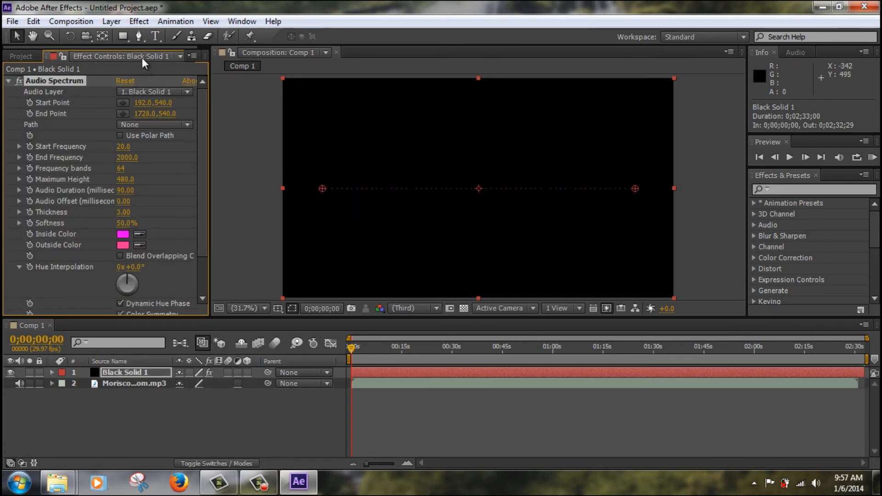
Set Audio Layer to 2. Morisco - Venom.mp3 and preview a frame about ten seconds in
left_click(154, 92)
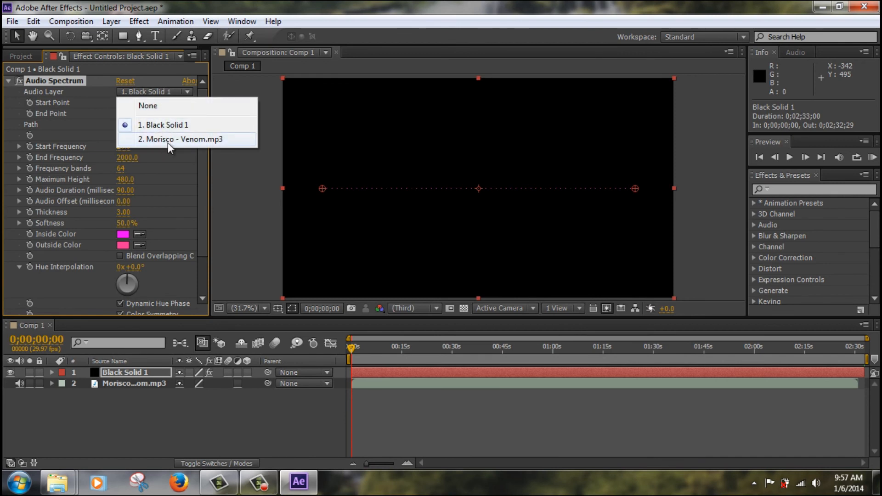
left_click(180, 139)
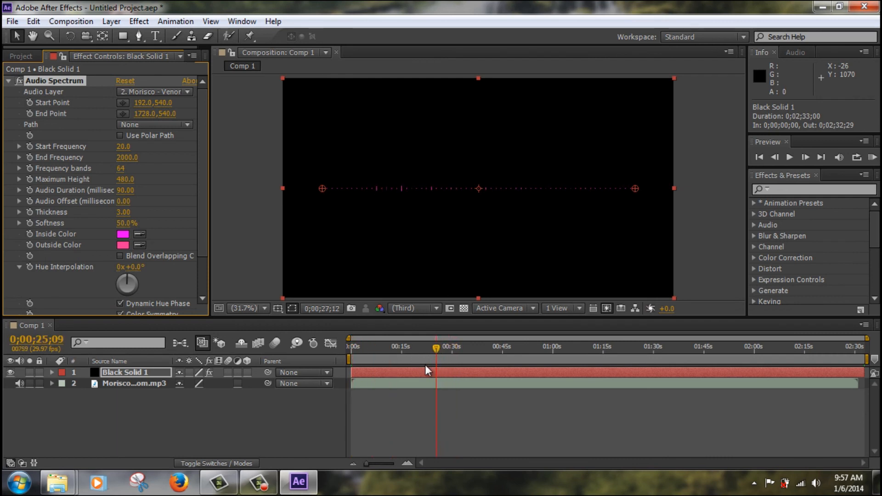
left_click(384, 347)
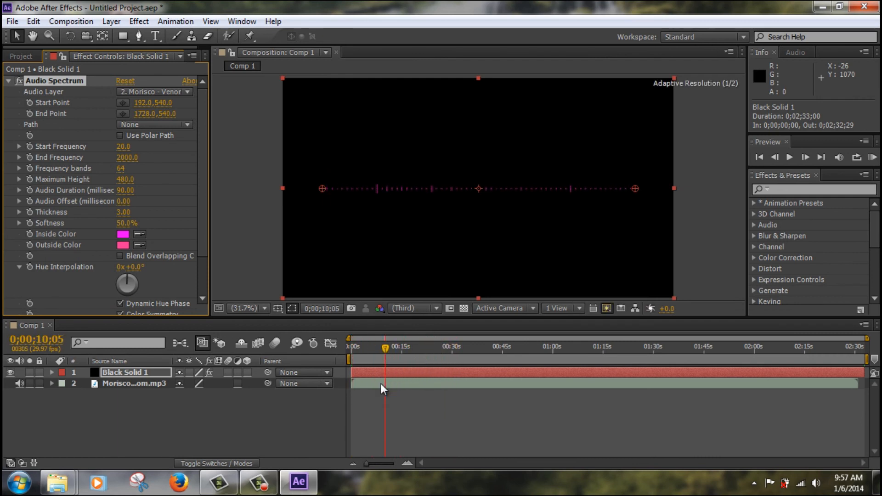